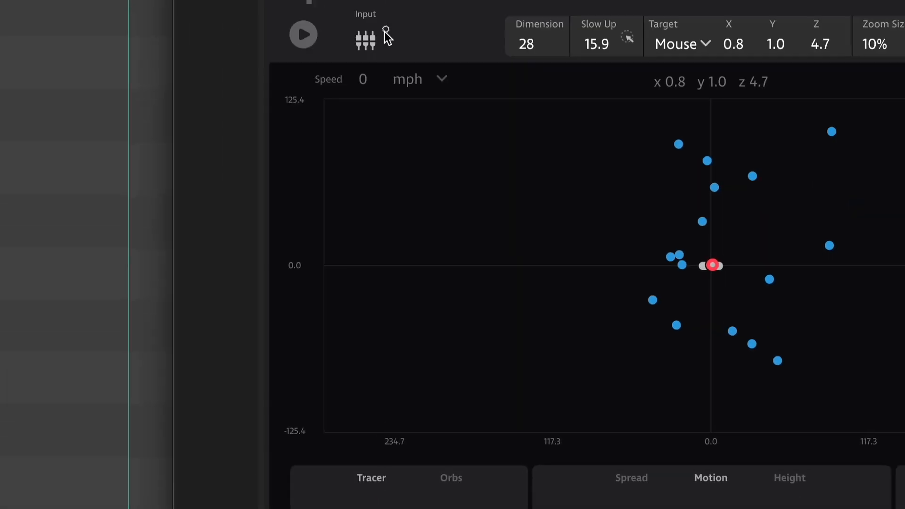
Assign SpinTracer's orbs to inputs 1-16 so orbs use In 3–In 16, then dismiss the panel
left_click(365, 35)
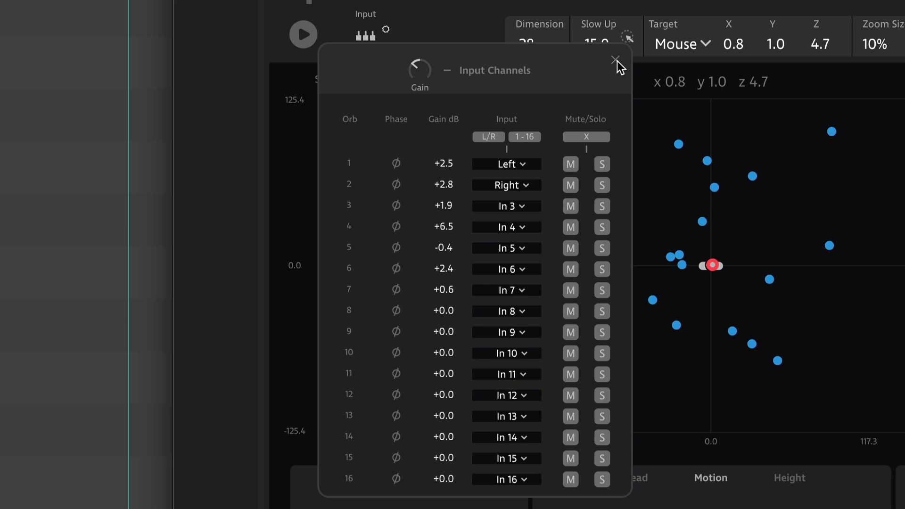
left_click(615, 59)
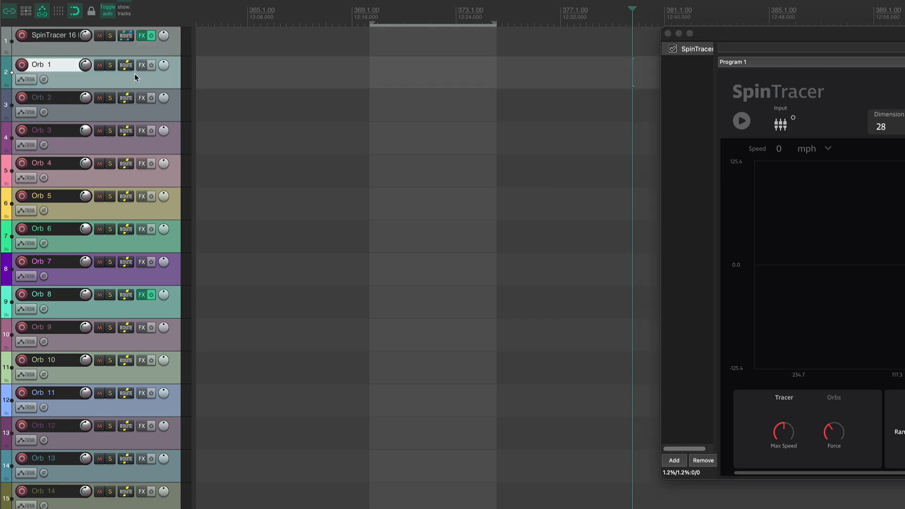
Add a send from Orb 1 to SpinTracer 16 In and choose its destination SpinTracer channel
left_click(125, 65)
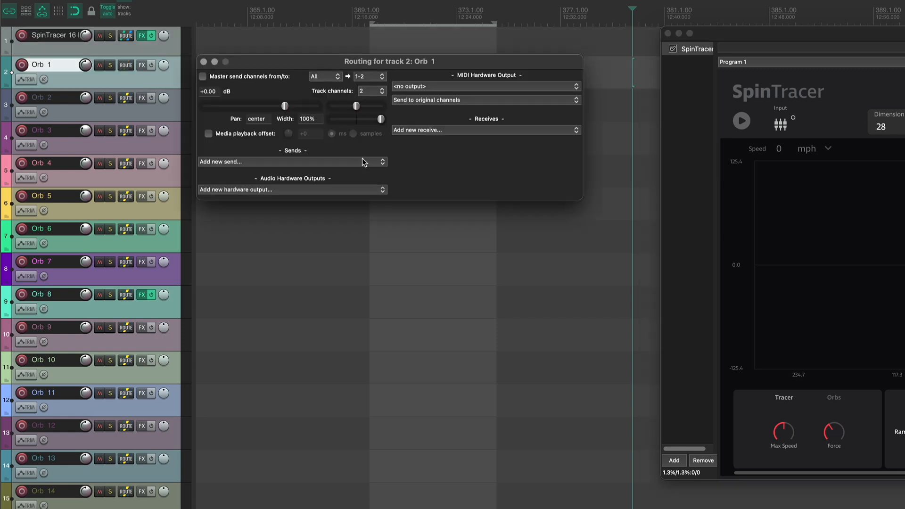
left_click(292, 161)
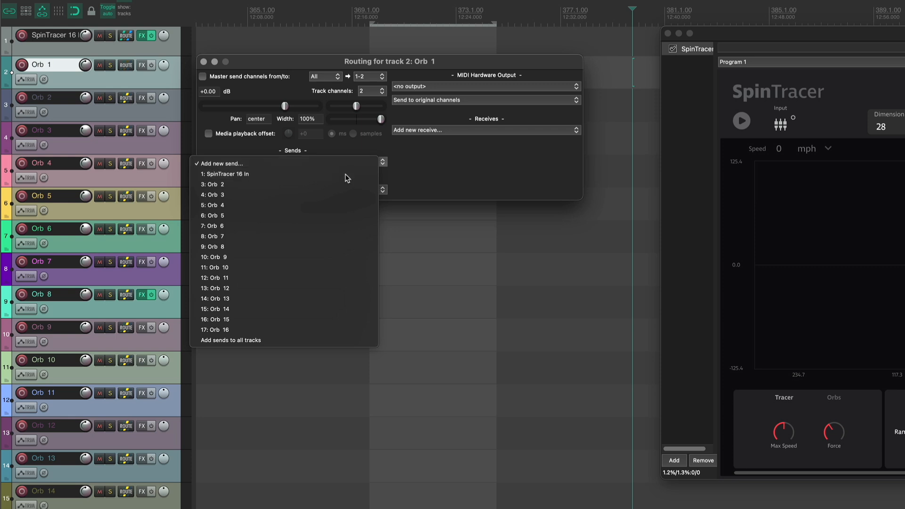
left_click(225, 173)
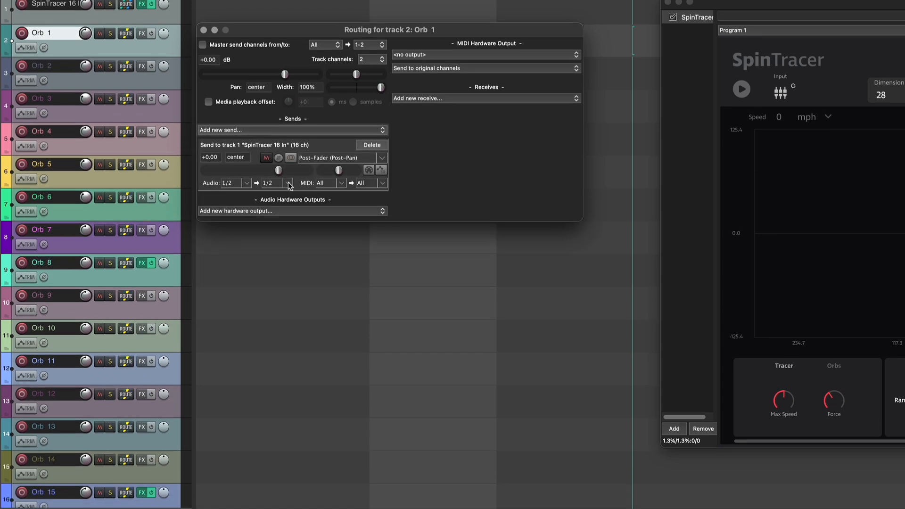
left_click(287, 184)
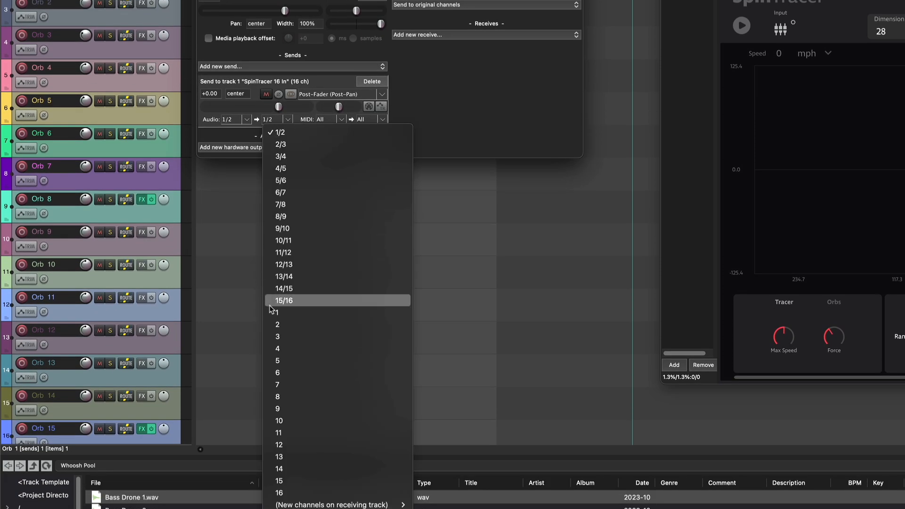
left_click(278, 312)
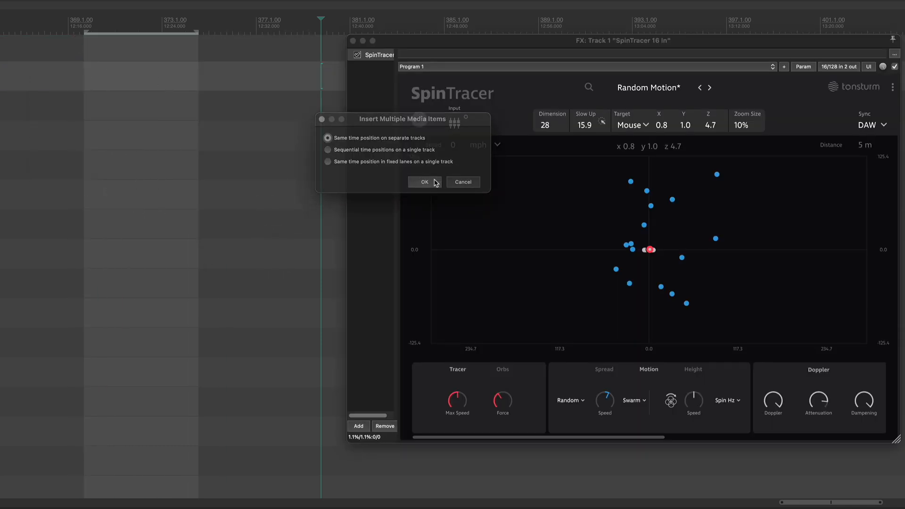
Insert the media items at the same time position on separate tracks and show the Orbs settings
left_click(425, 182)
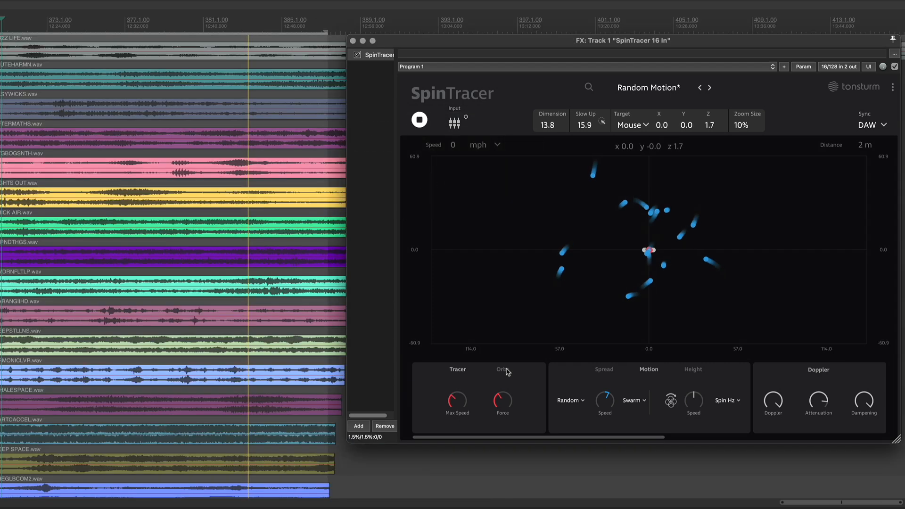
left_click(501, 369)
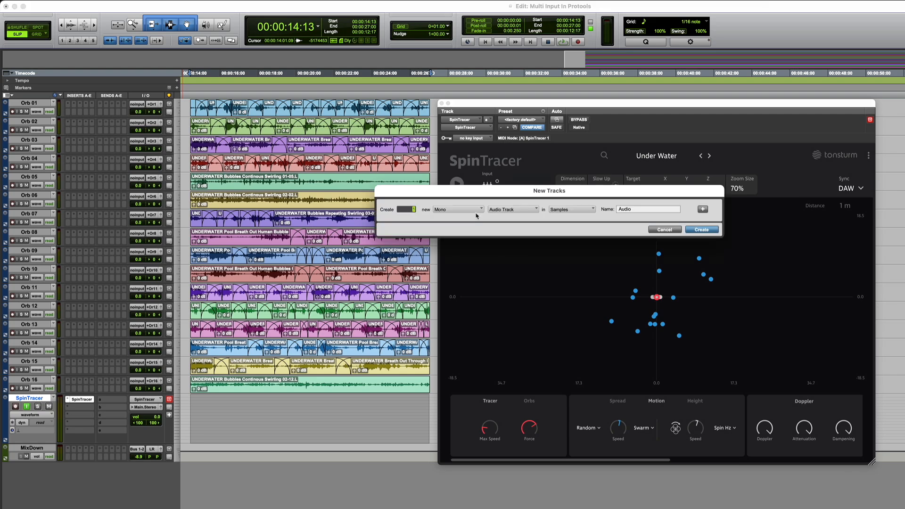
Create one Mono Audio Track, assign SpinTracer's orbs to inputs 1-16 and show the Orbs settings
left_click(456, 210)
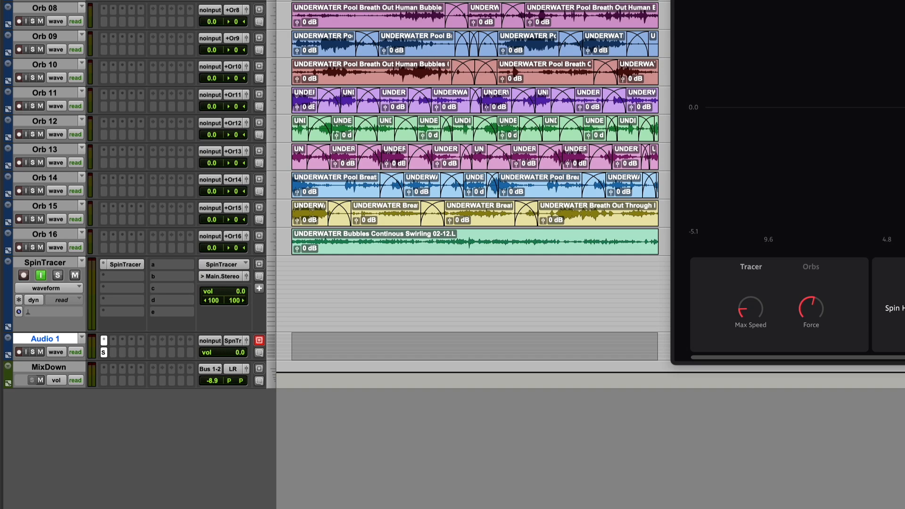
left_click(351, 59)
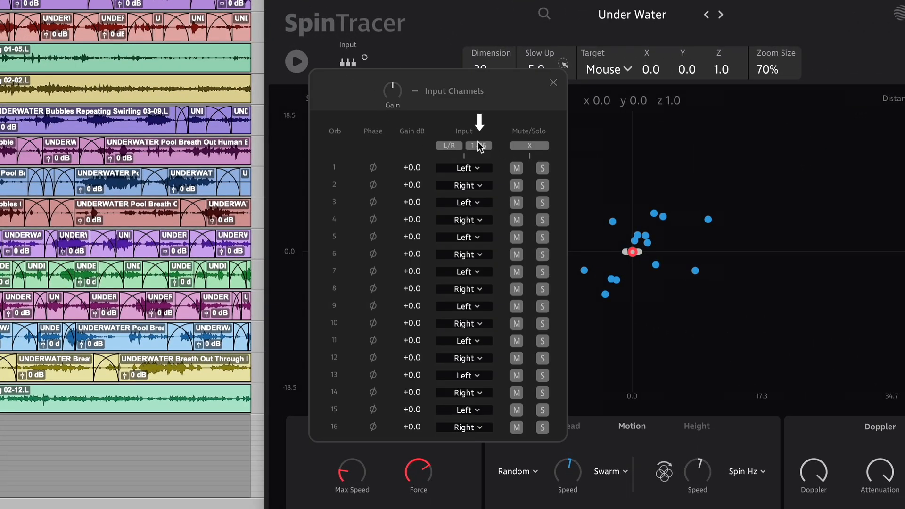
left_click(553, 82)
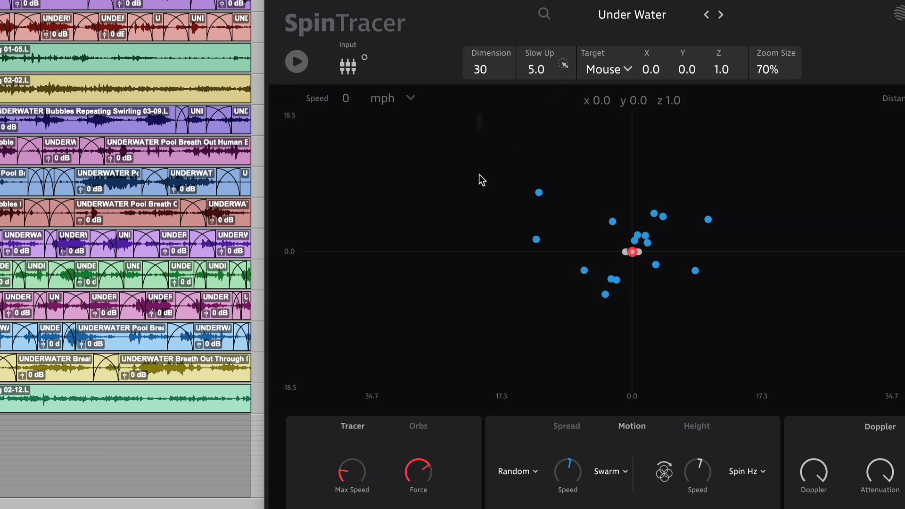
left_click(418, 426)
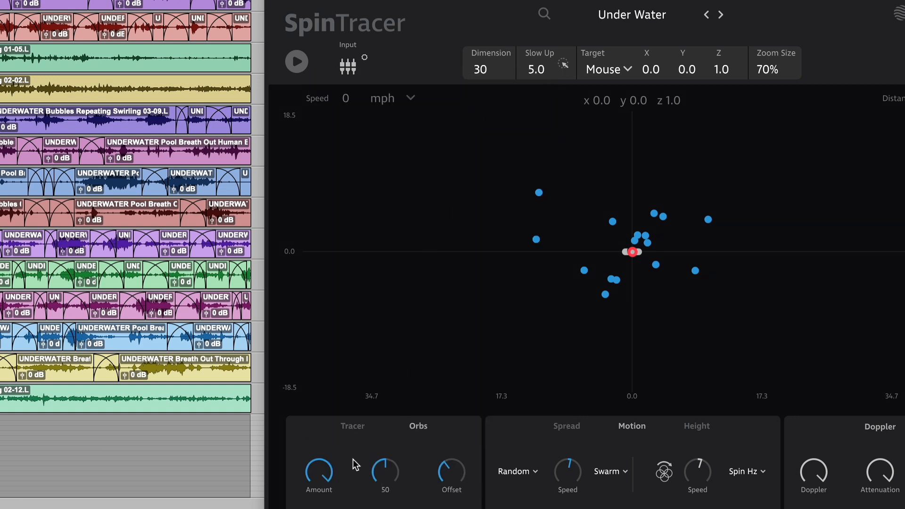
left_click(352, 426)
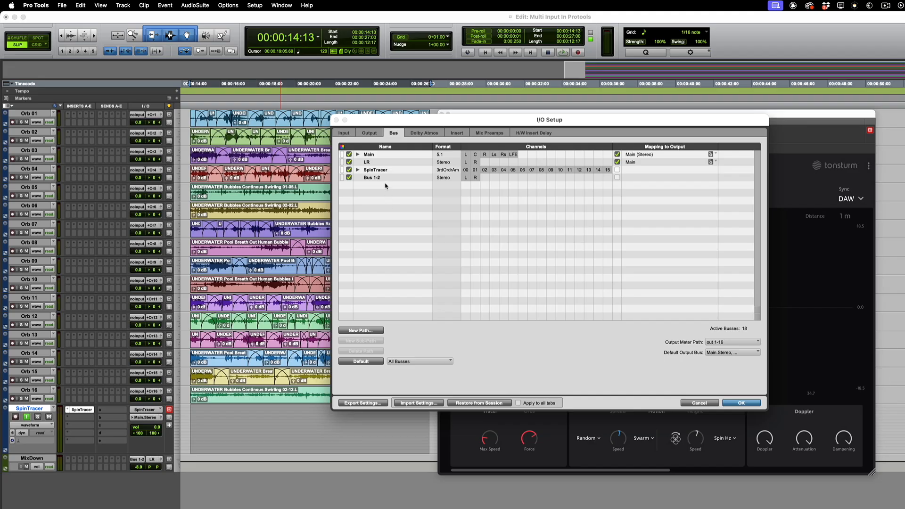
In I/O Setup's Bus view, expand the SpinTracer path to show Orb 1–16 mono sub-paths and apply it
left_click(375, 170)
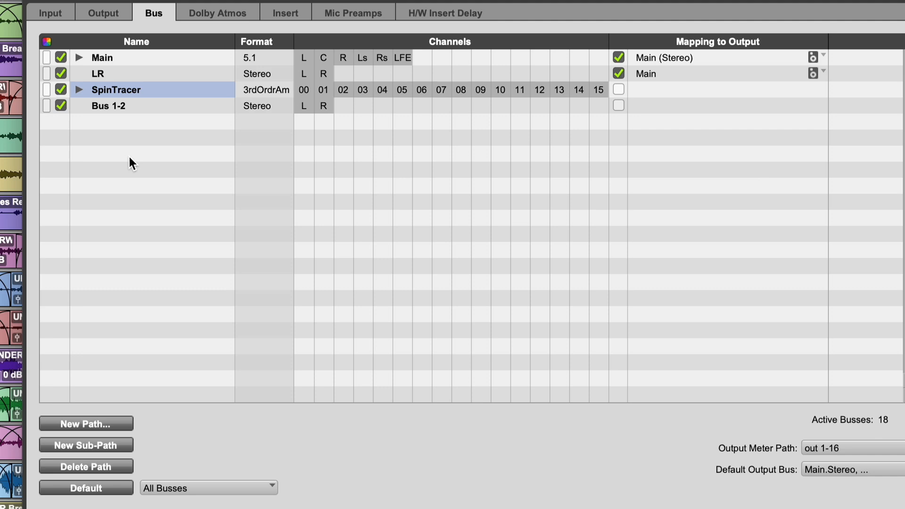
left_click(364, 89)
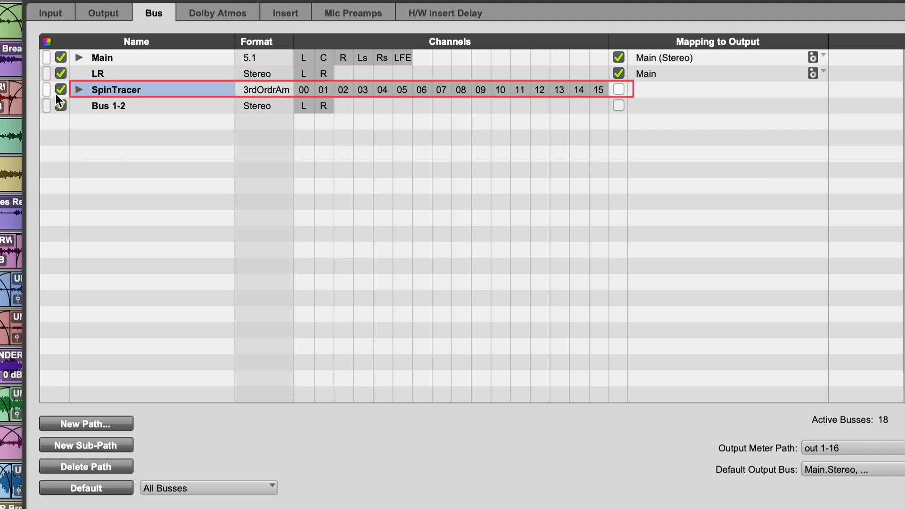
left_click(81, 89)
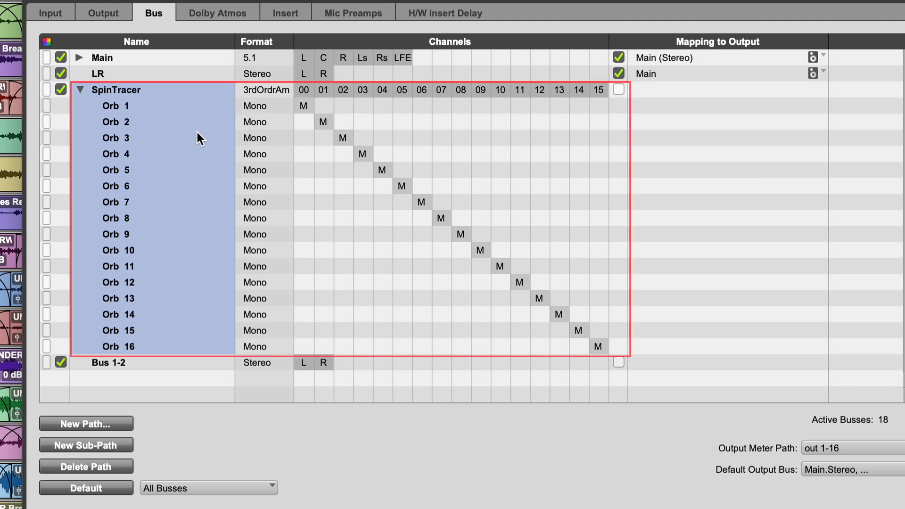
mouse_move(62, 115)
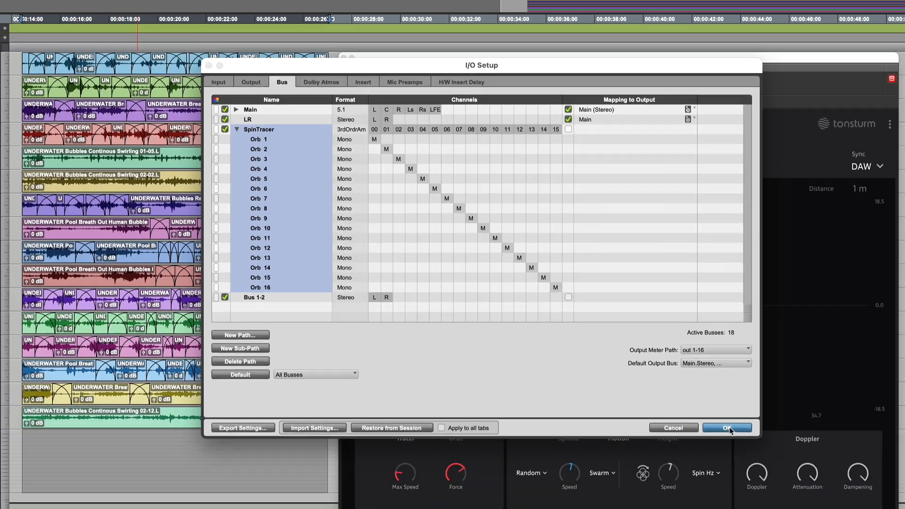
left_click(726, 428)
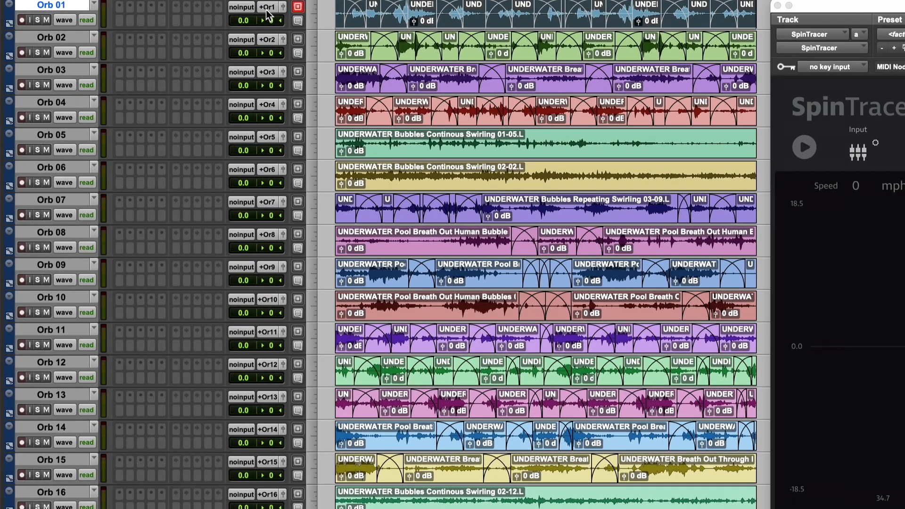
Bring up Orb 01's output selector listing SpinTracer's sixteen mono Orb paths
left_click(269, 7)
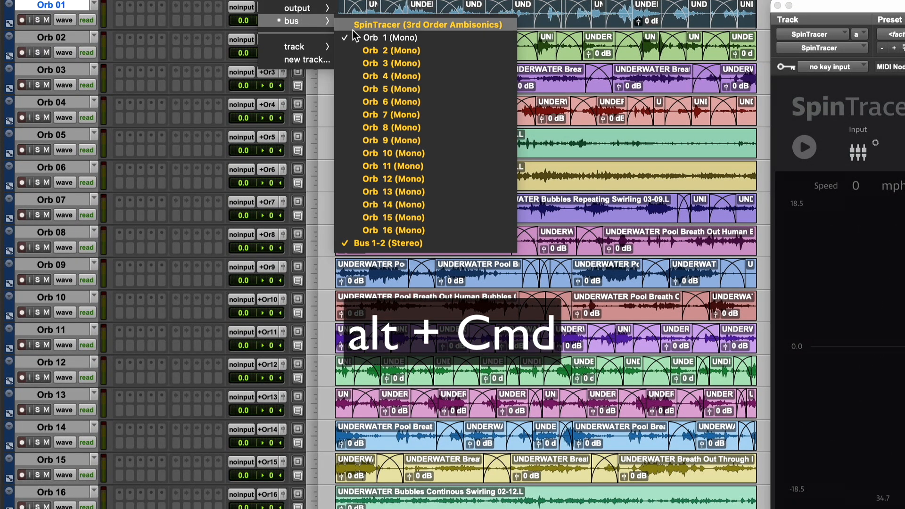
mouse_move(401, 204)
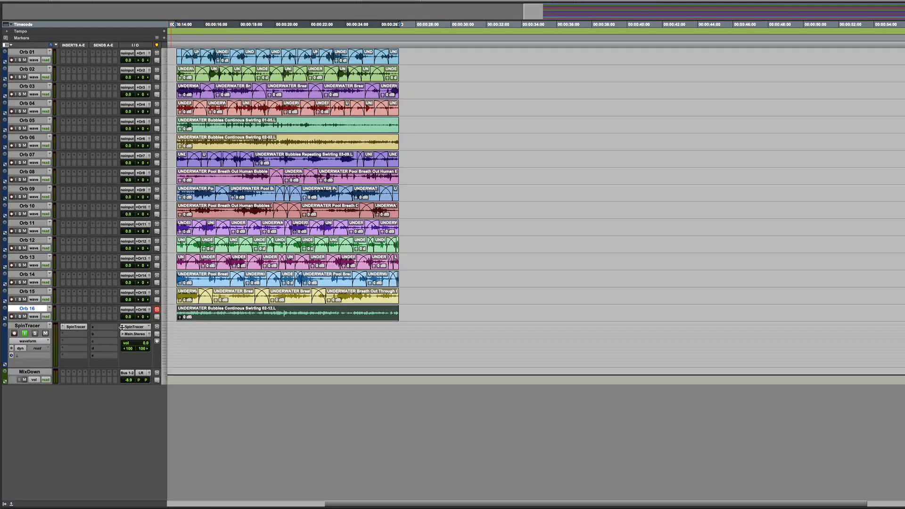
mouse_move(84, 275)
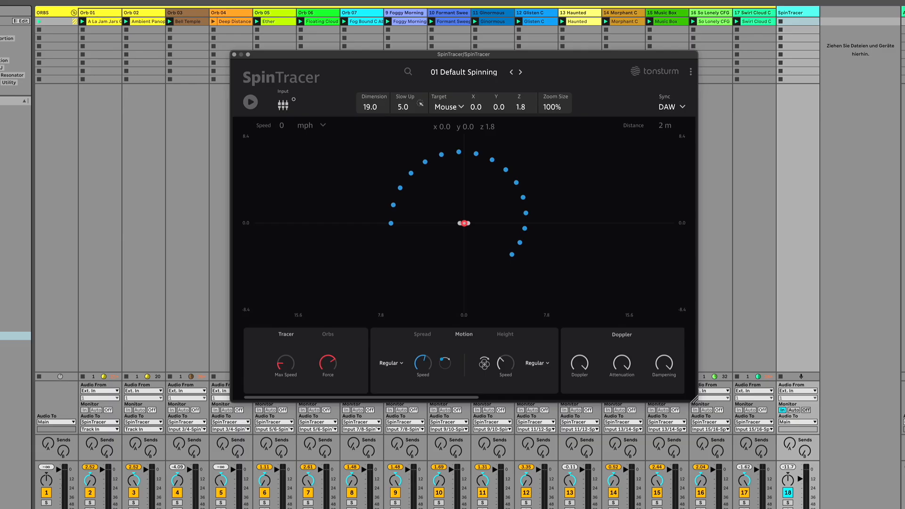
mouse_move(306, 110)
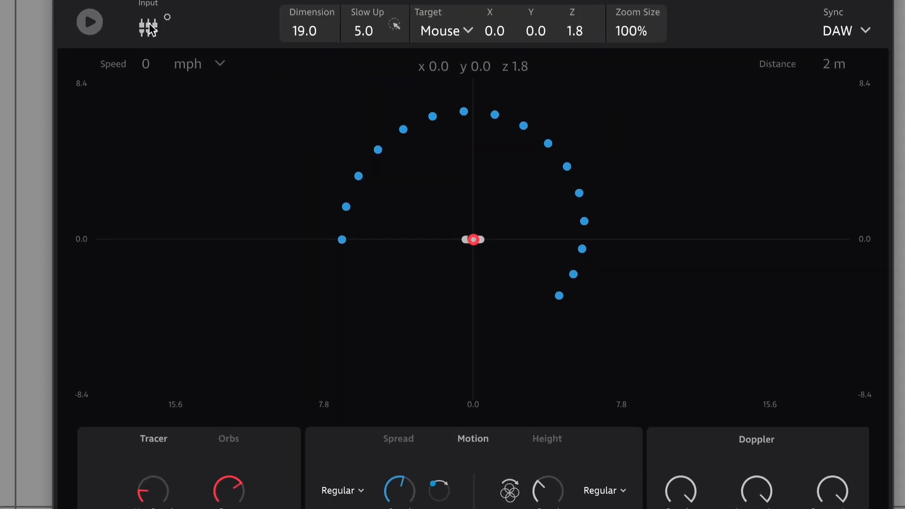
Set SpinTracer's input channels to 1-16 so each orb uses its own input, In 3–In 16
left_click(145, 25)
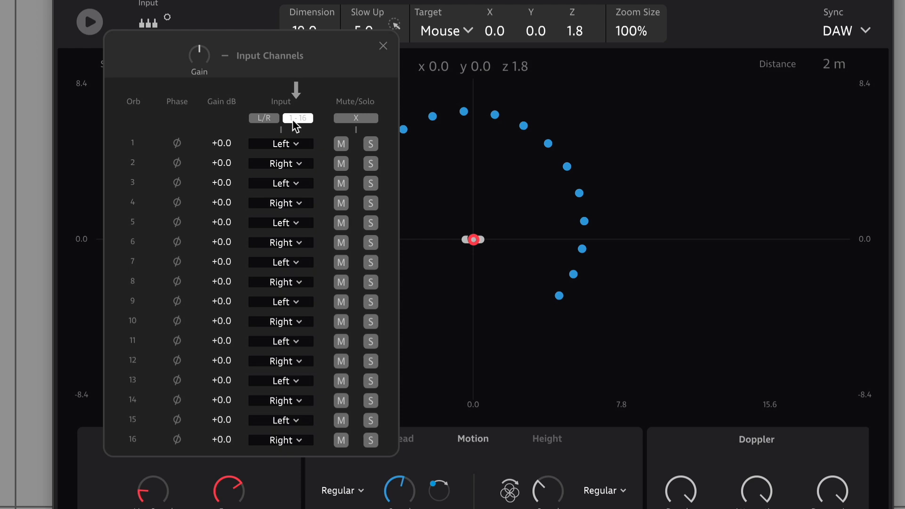
left_click(298, 118)
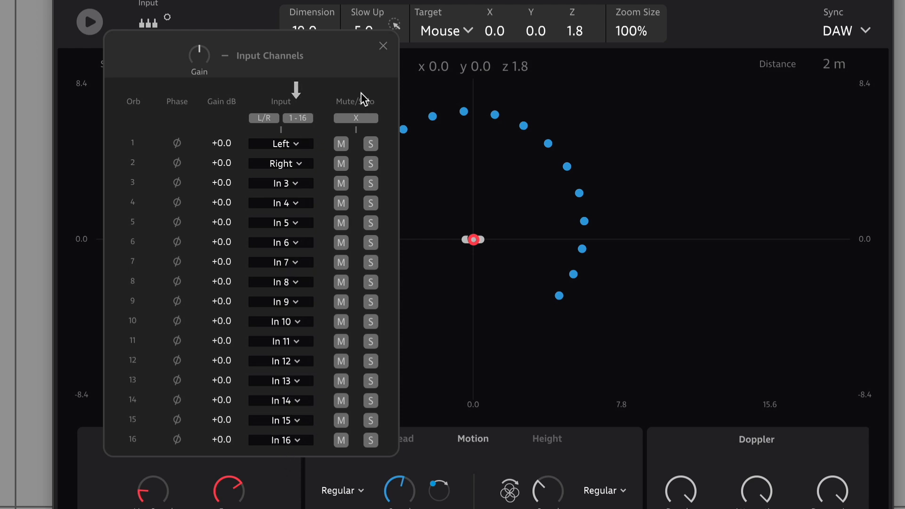
left_click(383, 45)
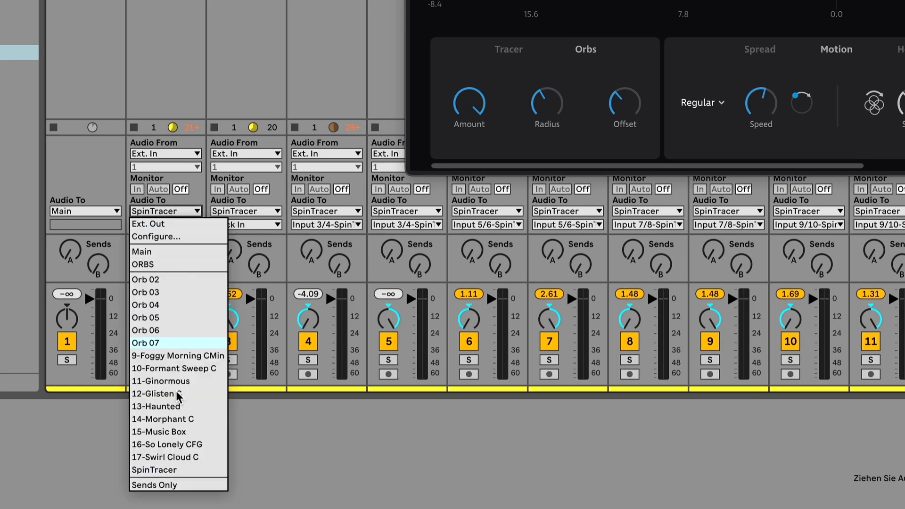
Route track 2's Audio To into SpinTracer, keeping Orb tracks on paired inputs through 15/16
left_click(148, 224)
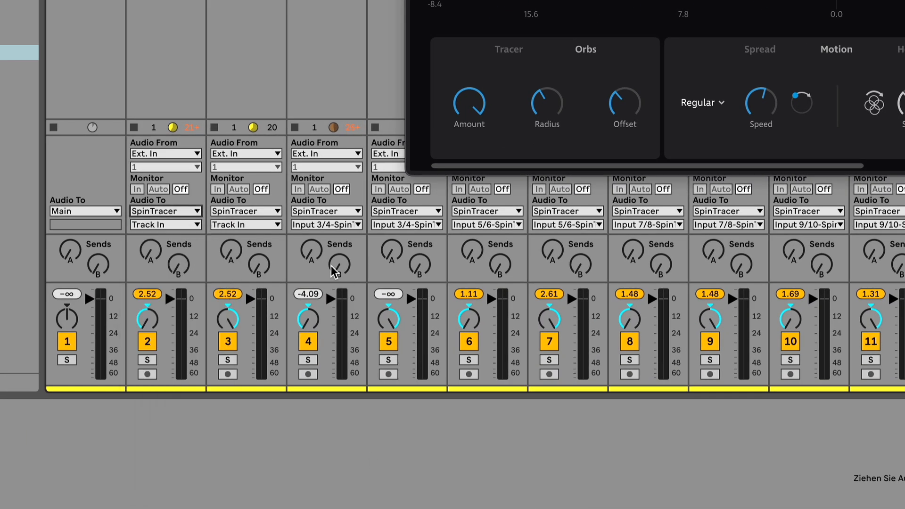
mouse_move(582, 282)
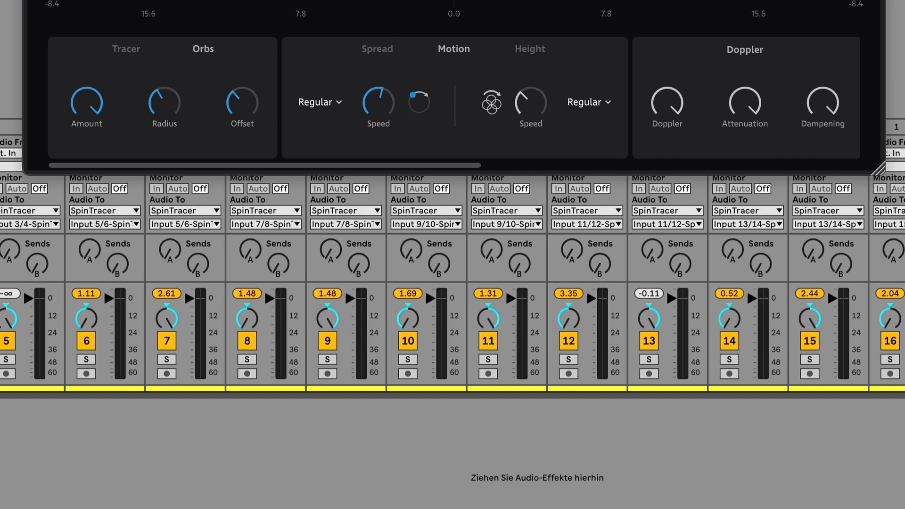
scroll("right", 3)
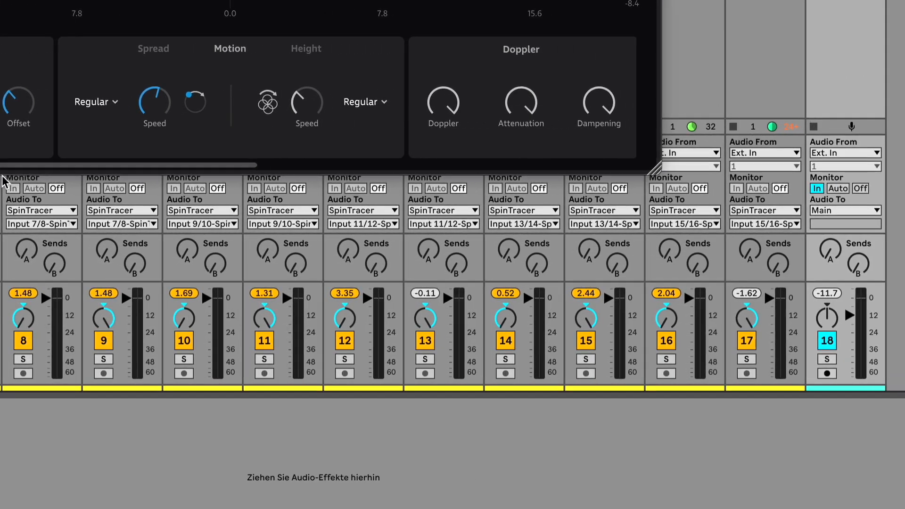
mouse_move(819, 199)
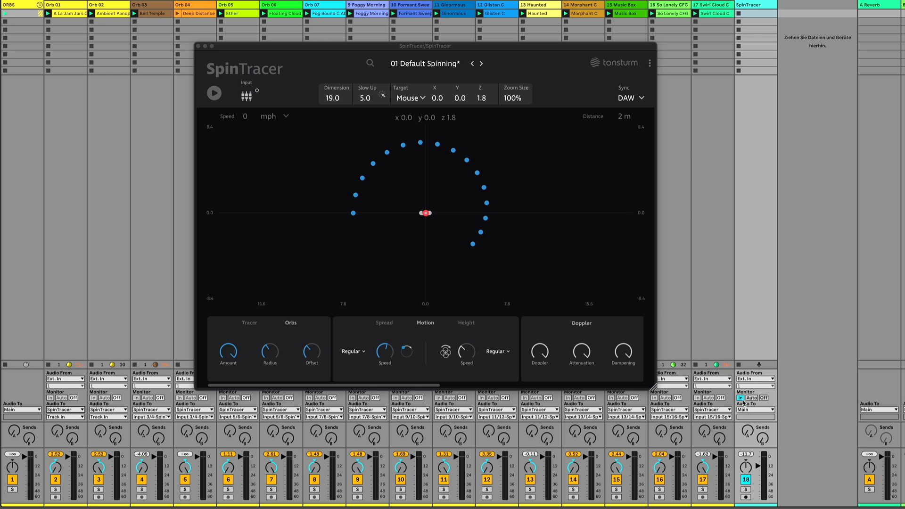
left_click(214, 93)
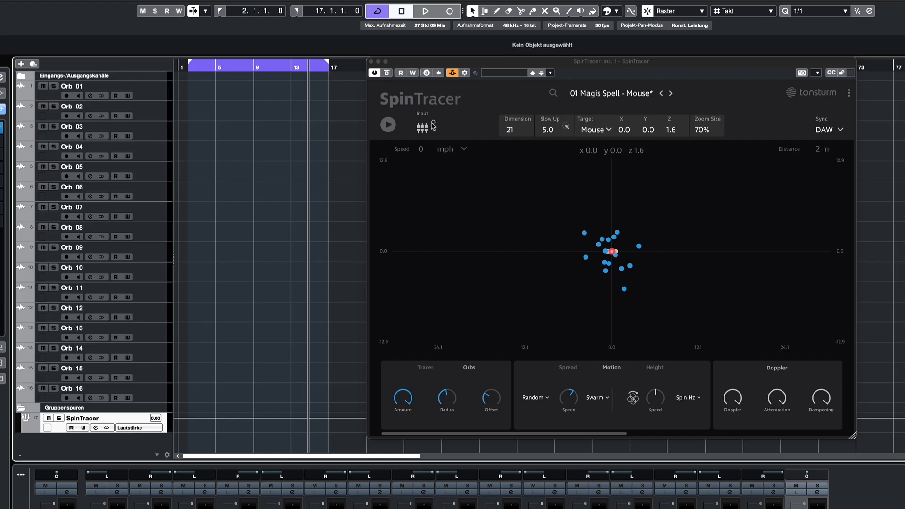
left_click(422, 126)
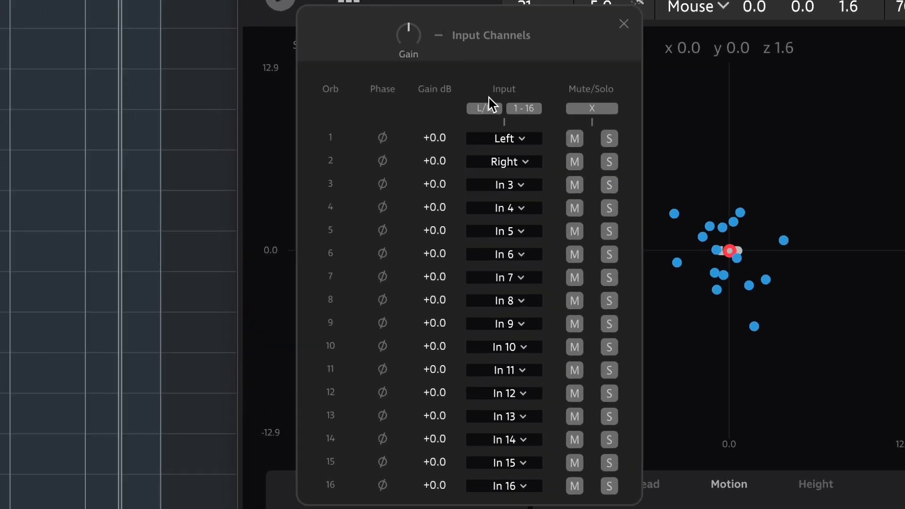
mouse_move(514, 95)
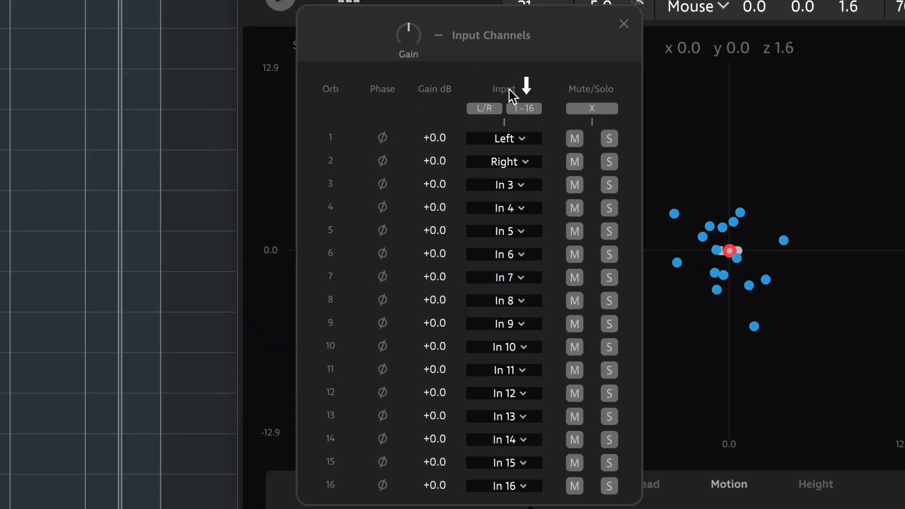
mouse_move(629, 109)
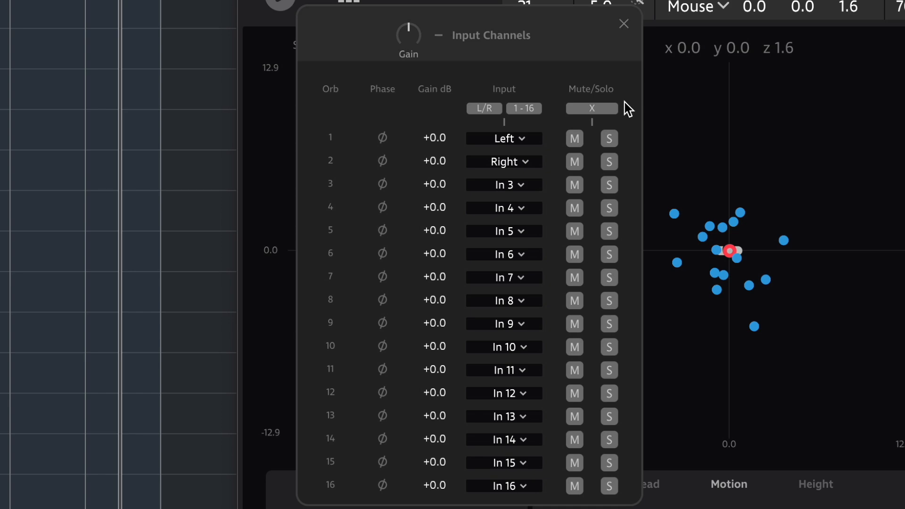
left_click(623, 23)
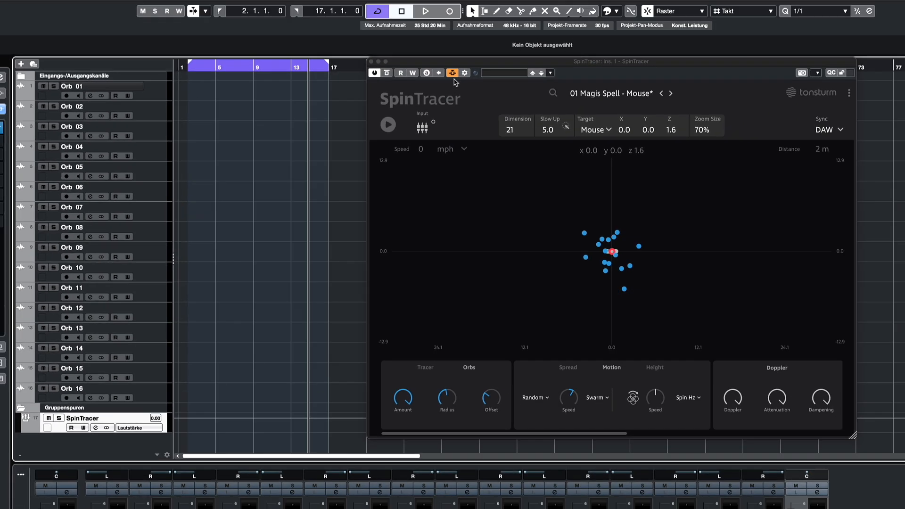
mouse_move(452, 73)
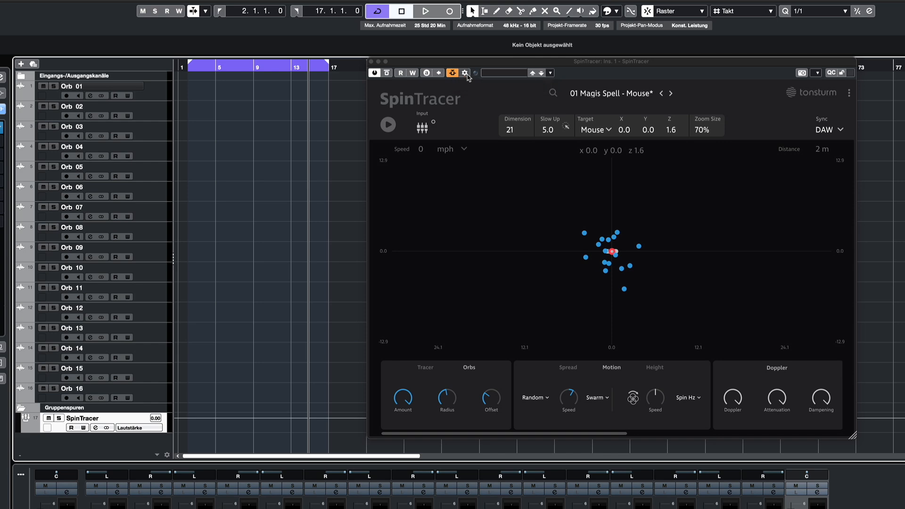
Review SpinTracer's side-chain Input 3/4 sources, then set Orb 01's output to Gruppen - SpinTracer
left_click(451, 73)
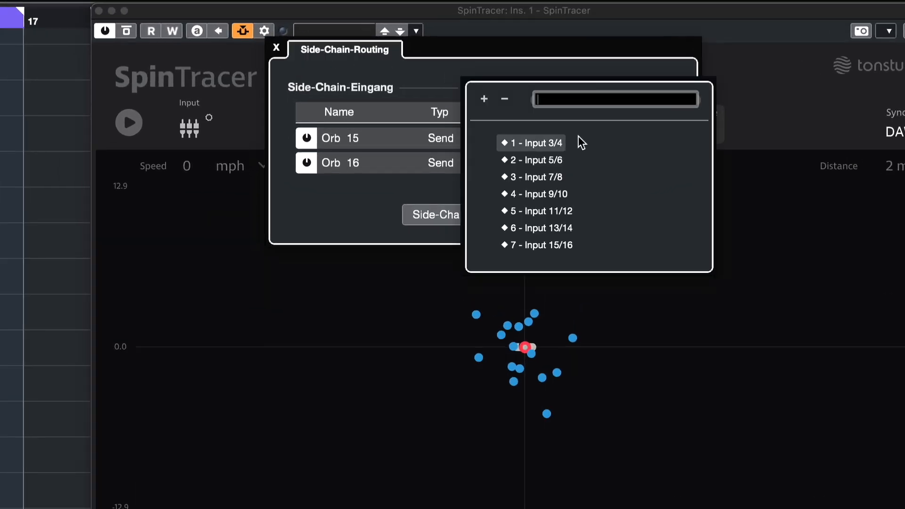
left_click(530, 143)
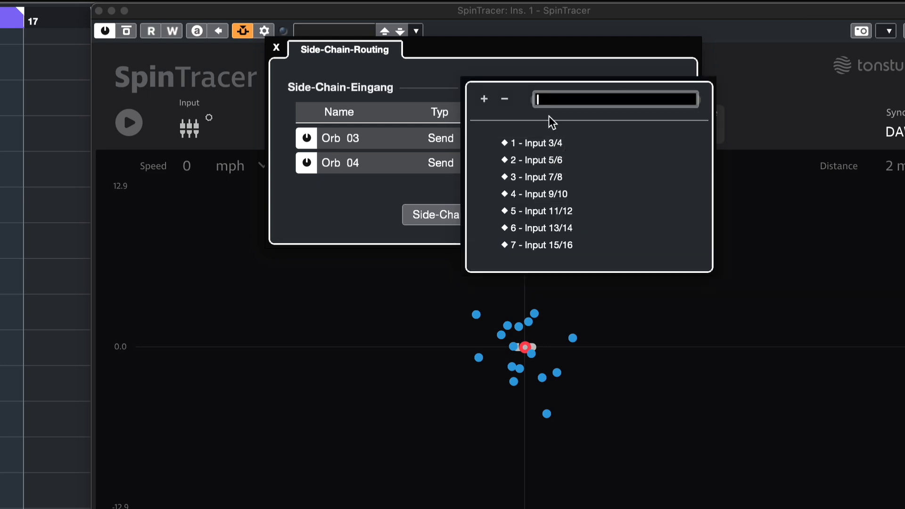
mouse_move(329, 167)
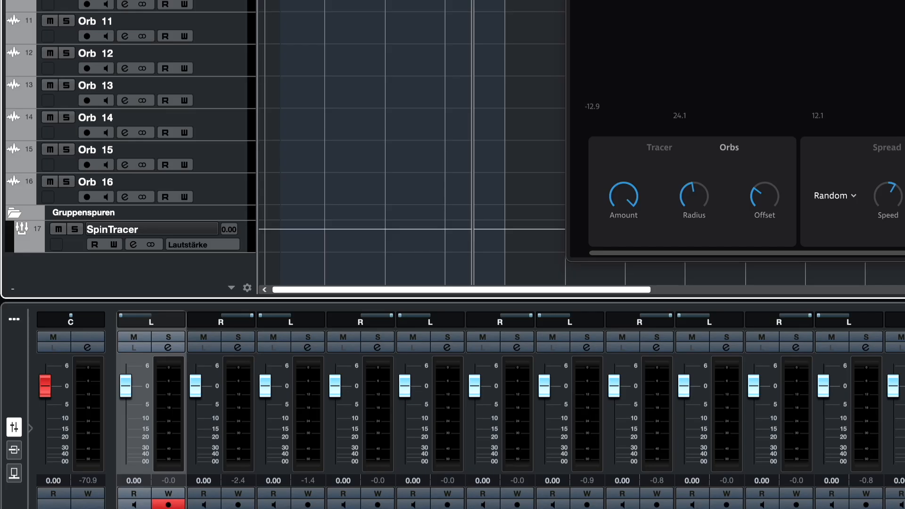
left_click(168, 347)
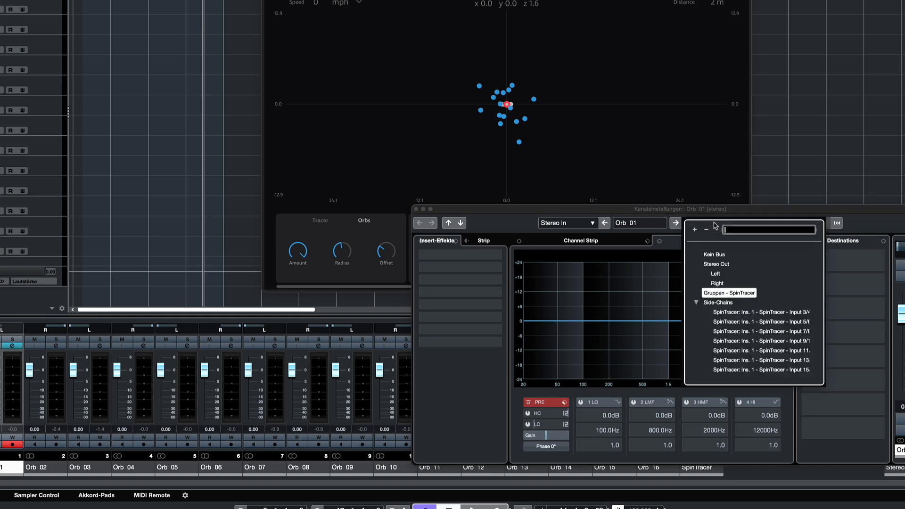
left_click(729, 293)
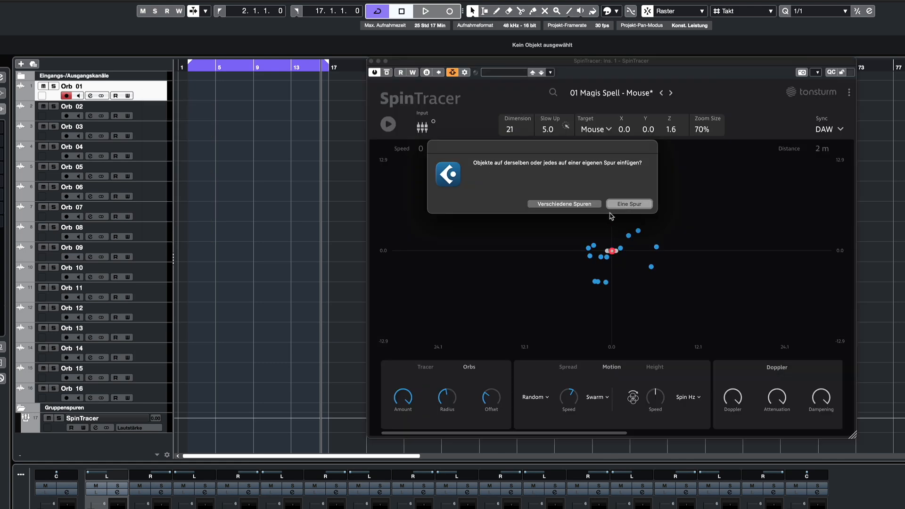
Import the audio files one per Orb 01–16 track and start playback so the orbs move
left_click(629, 204)
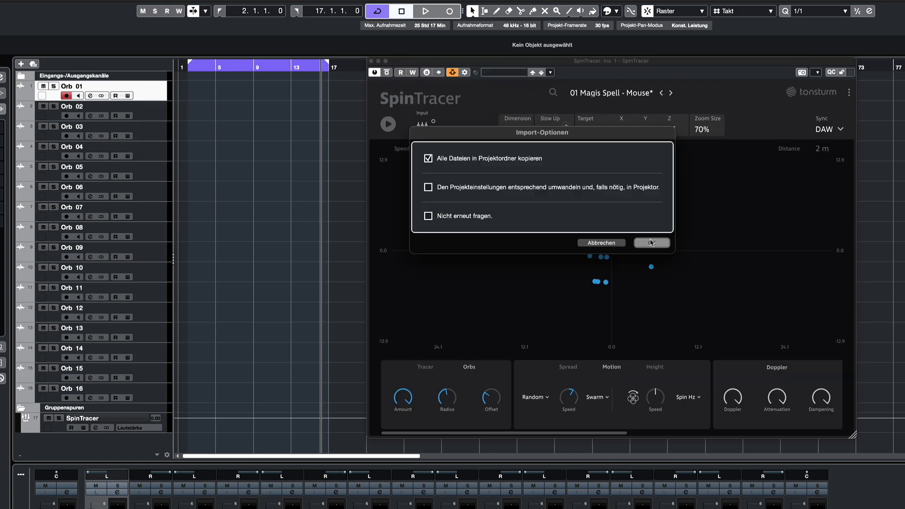
left_click(652, 242)
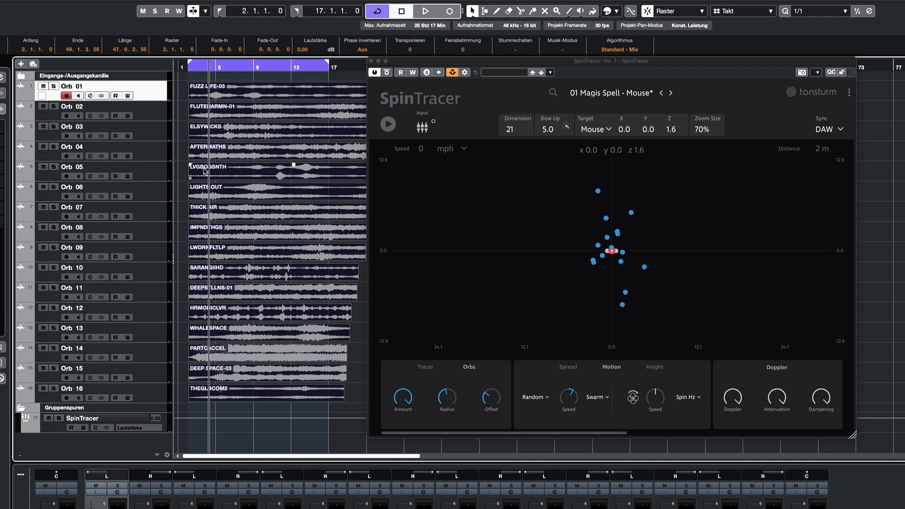
left_click(425, 11)
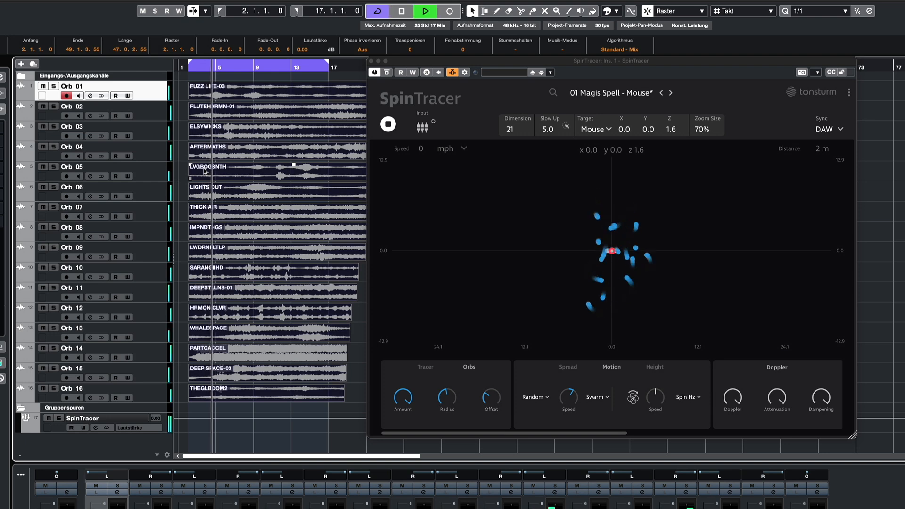